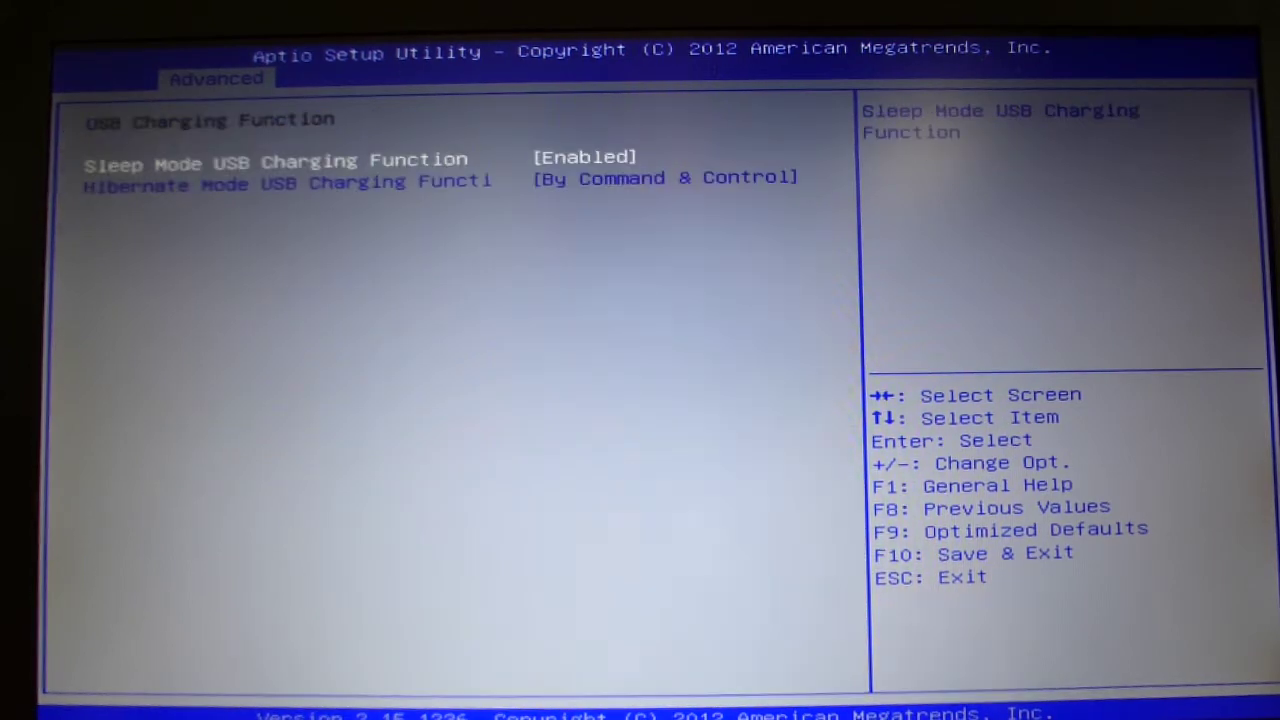
- View the Hibernate Mode USB Charging Function choices, leaving it at By Command & Control
{"action": "key", "text": "Down"}
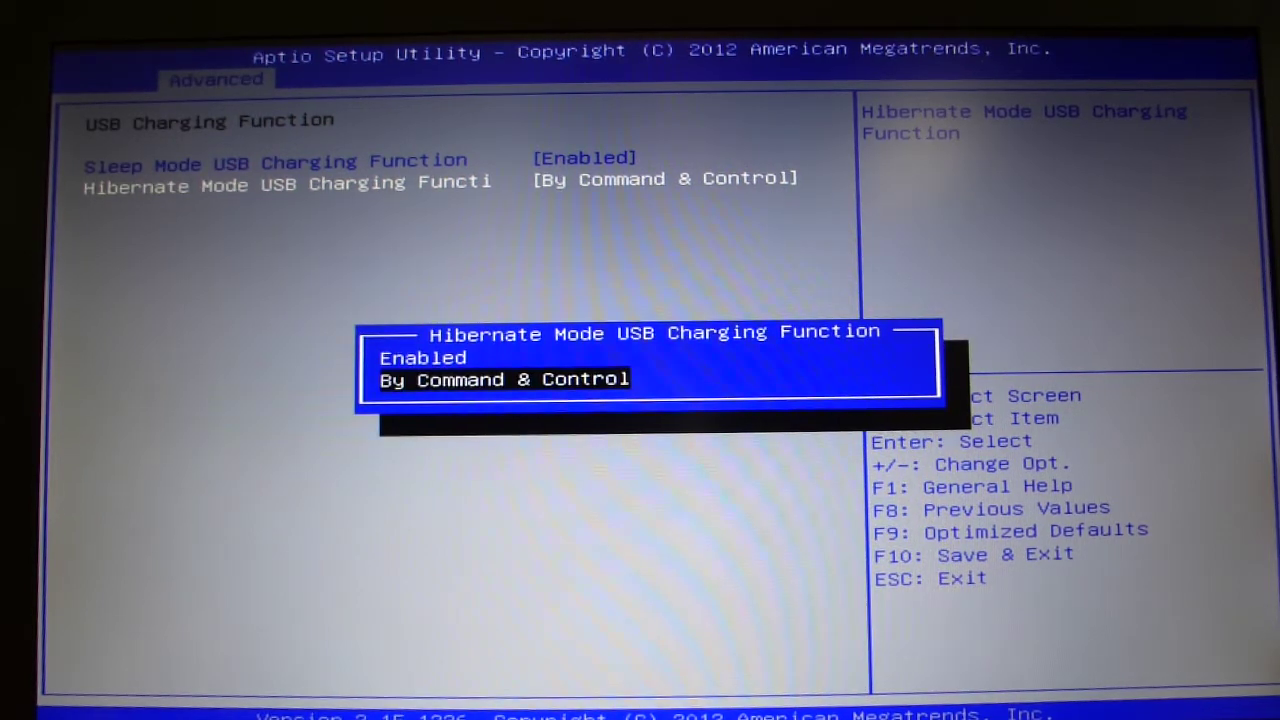
{"action": "key", "text": "Escape"}
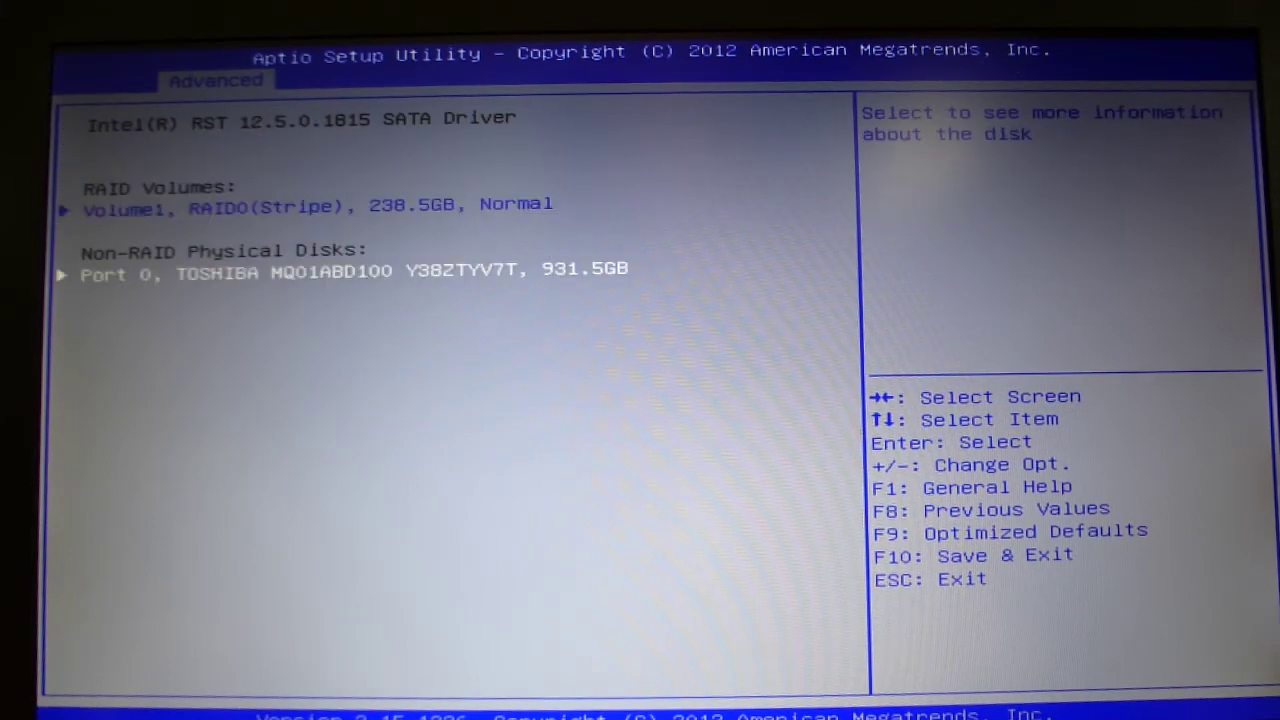
- Move to the Intel(R) RST SATA Driver entry showing the RAID0 volume and Toshiba disk
{"action": "key", "text": "Up"}
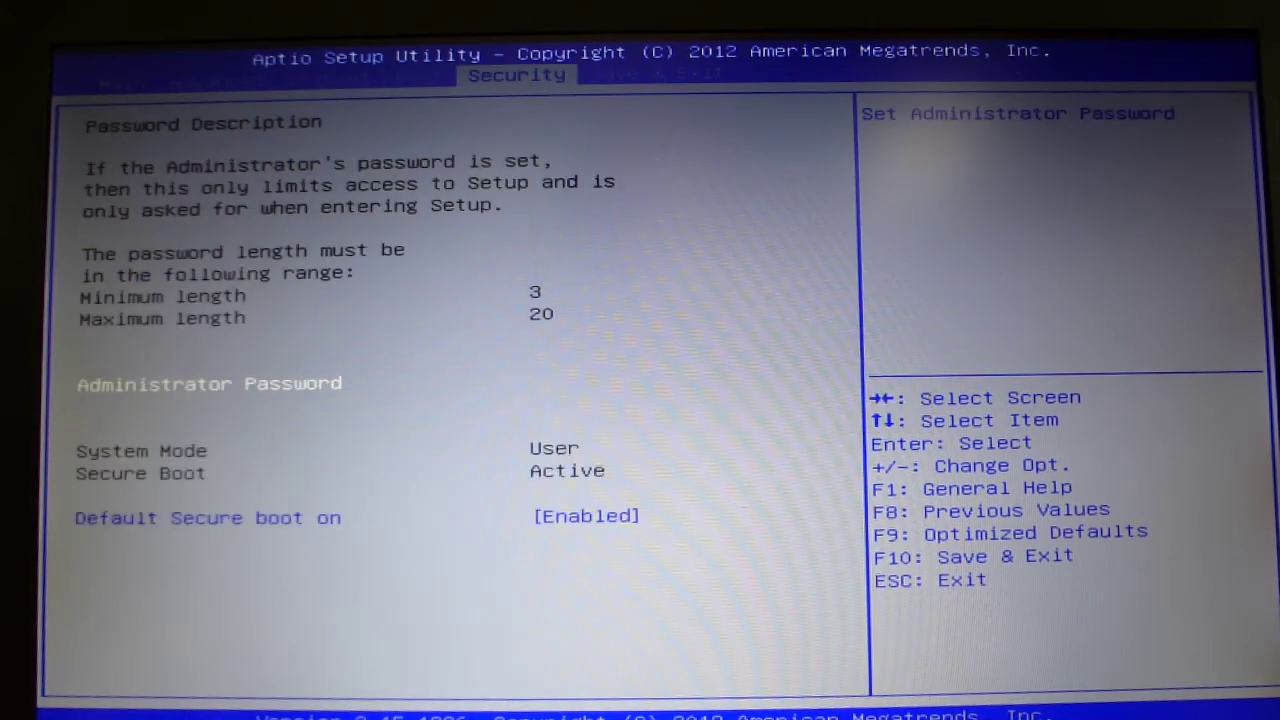
- Highlight Default Secure boot on, which remains Enabled, to read its help text
{"action": "key", "text": "Down"}
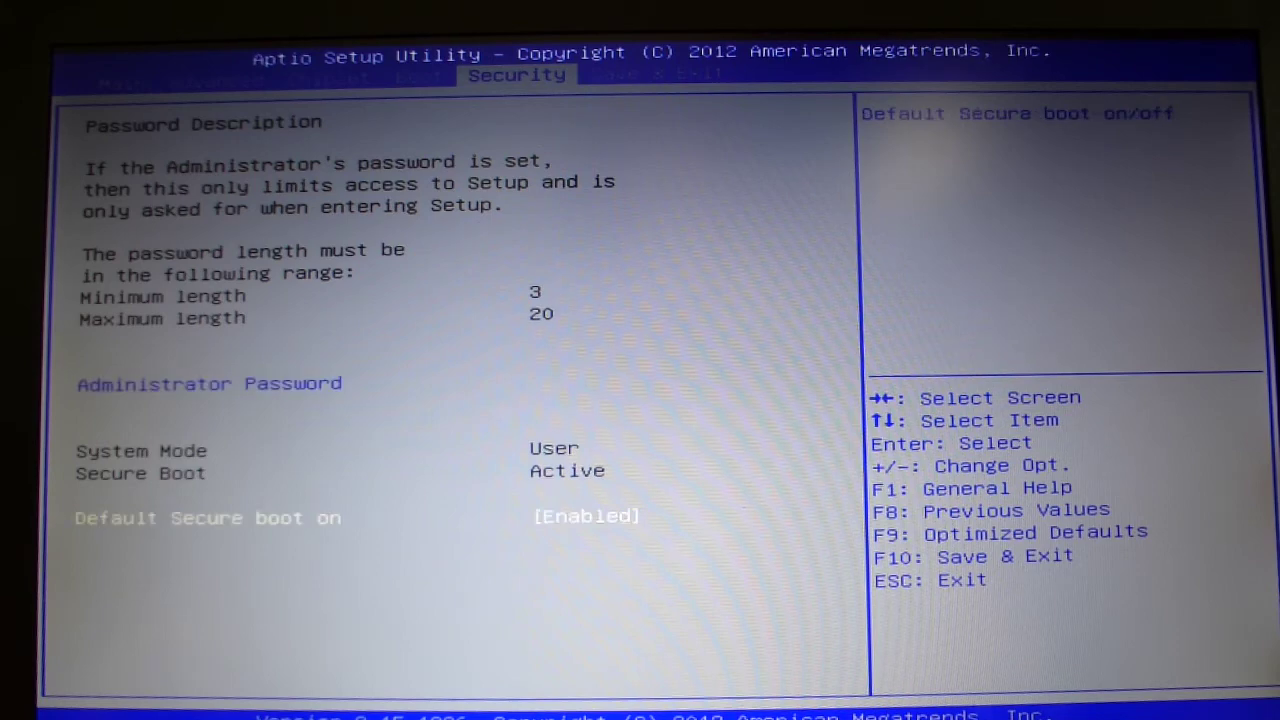